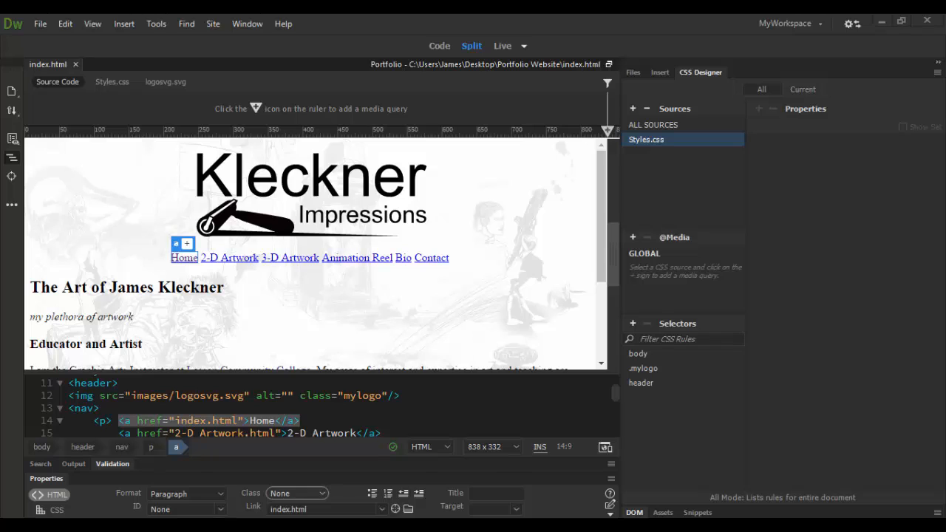
mouse_move(425, 486)
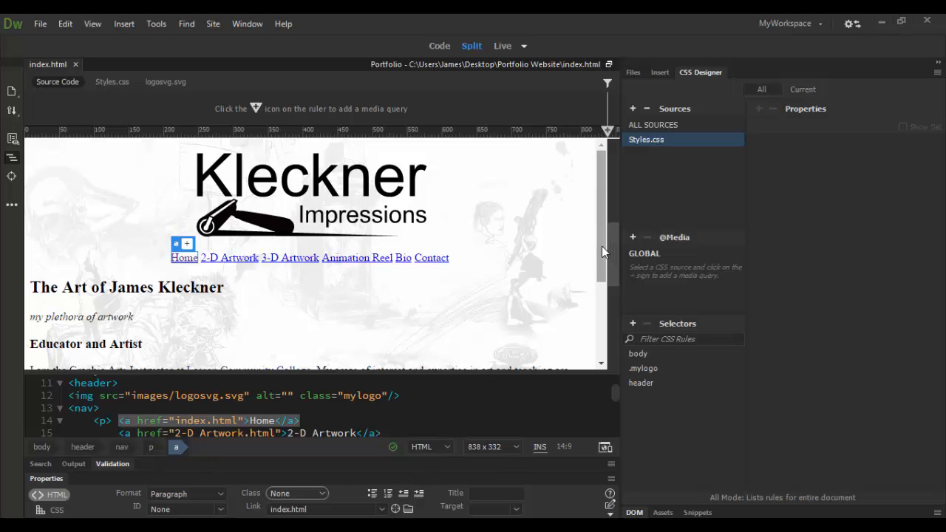
Step: Scroll the page view to bring the nav bar with its Home-to-Contact links into view
scroll(down, 3)
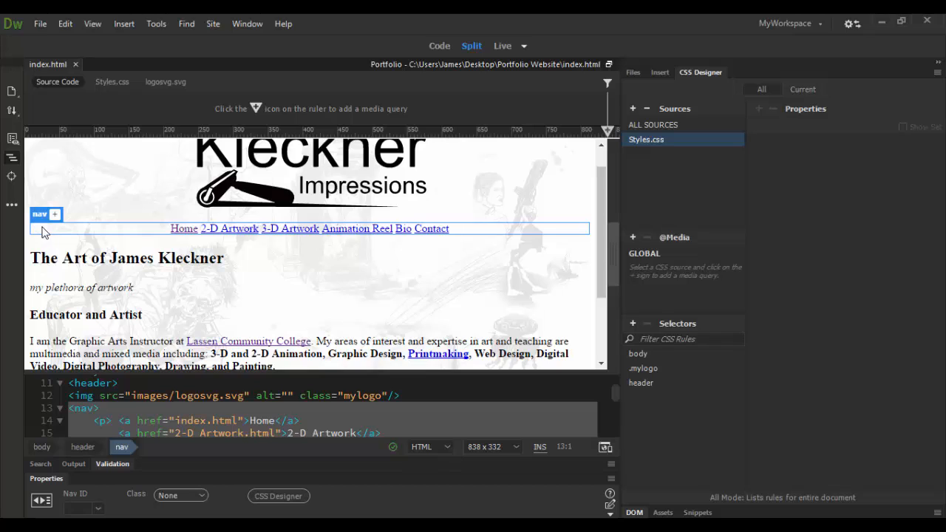
mouse_move(145, 235)
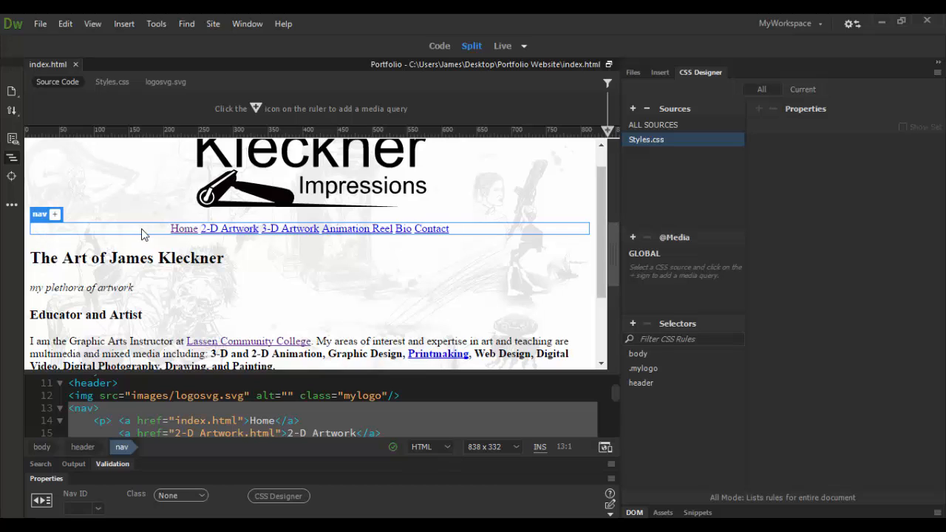
mouse_move(52, 223)
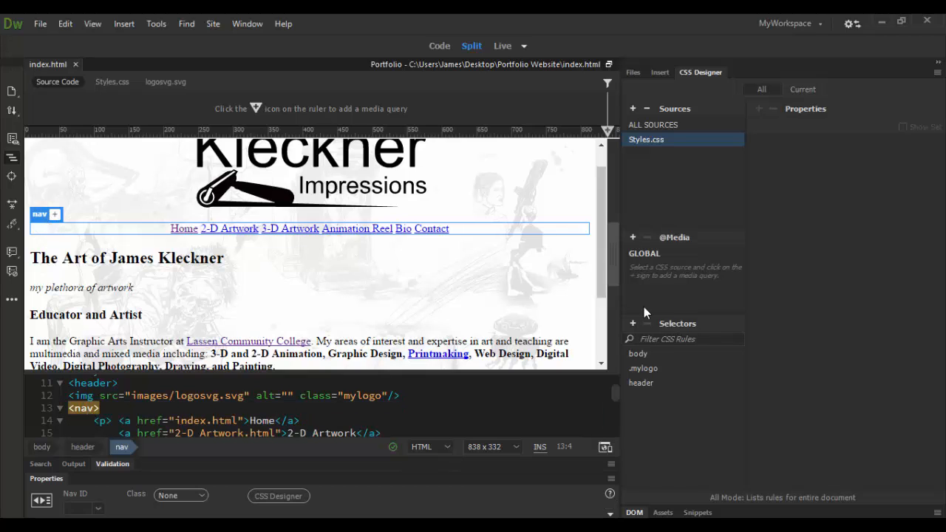
Step: Add a selector renamed from 'body header nav' to 'nav', toggling Show Set on and off
click(646, 139)
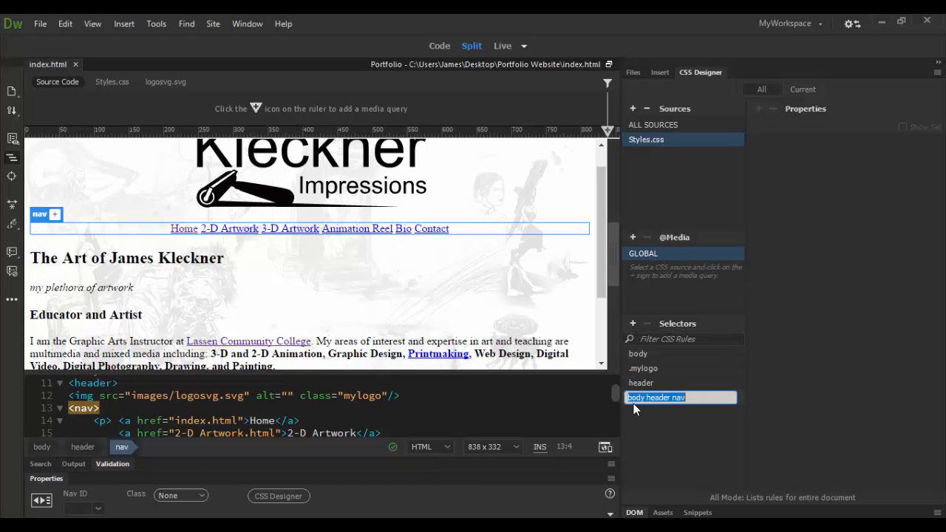
click(656, 398)
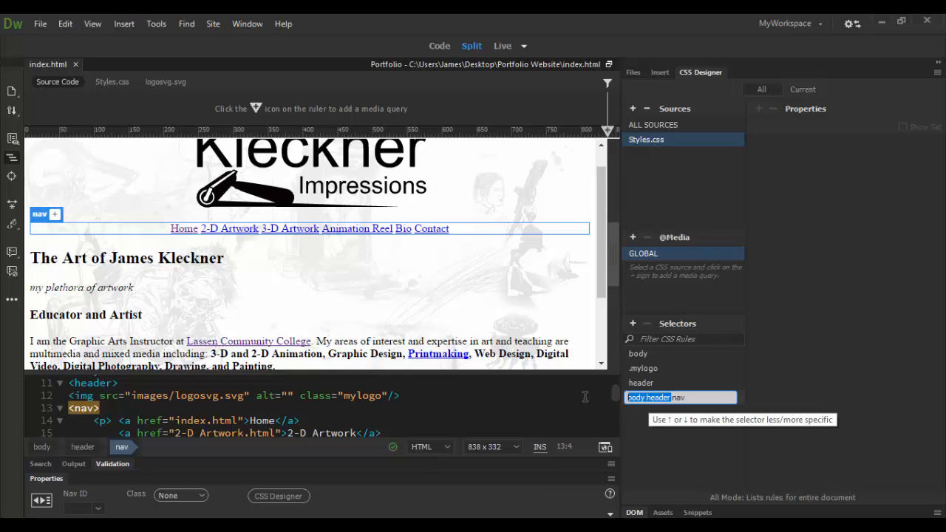
mouse_move(650, 433)
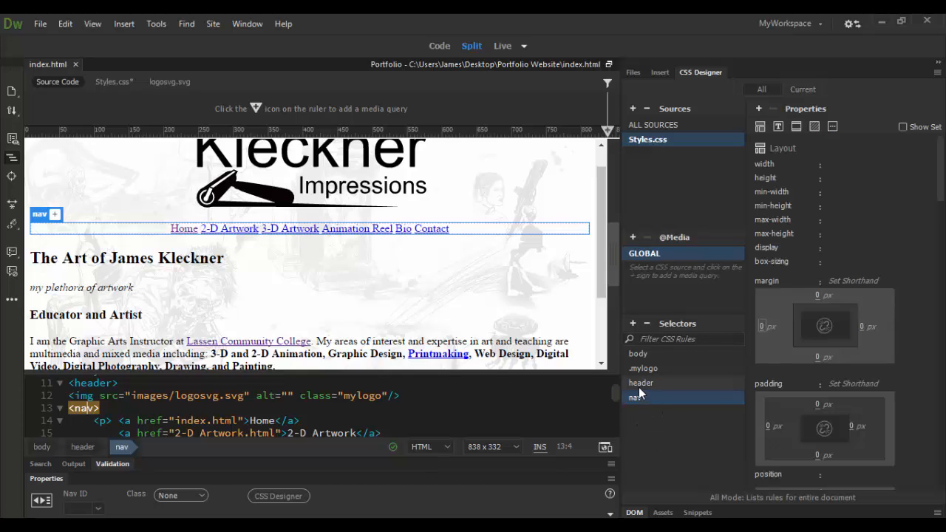
click(902, 127)
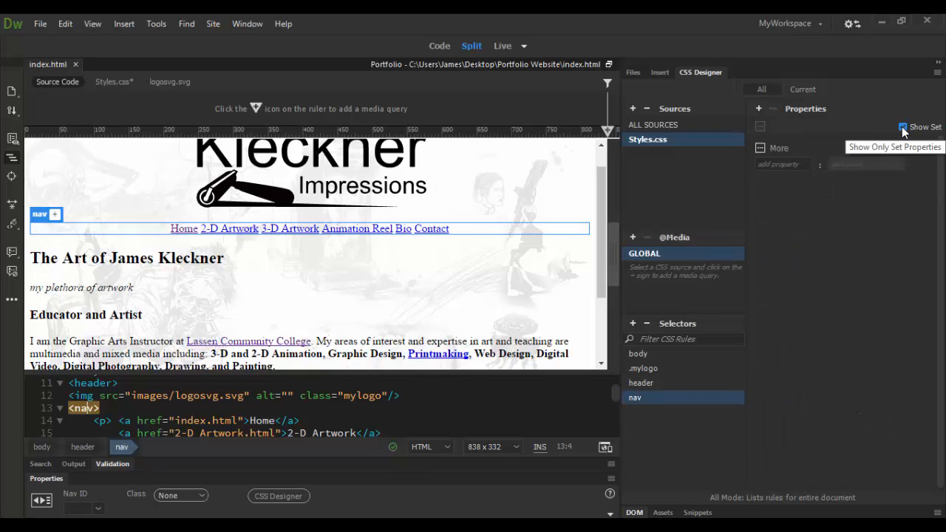
click(902, 126)
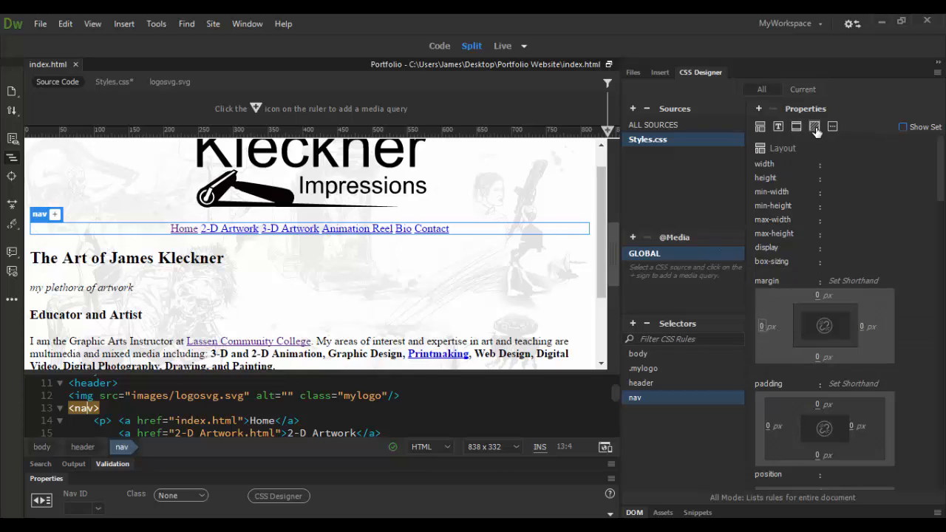
mouse_move(815, 125)
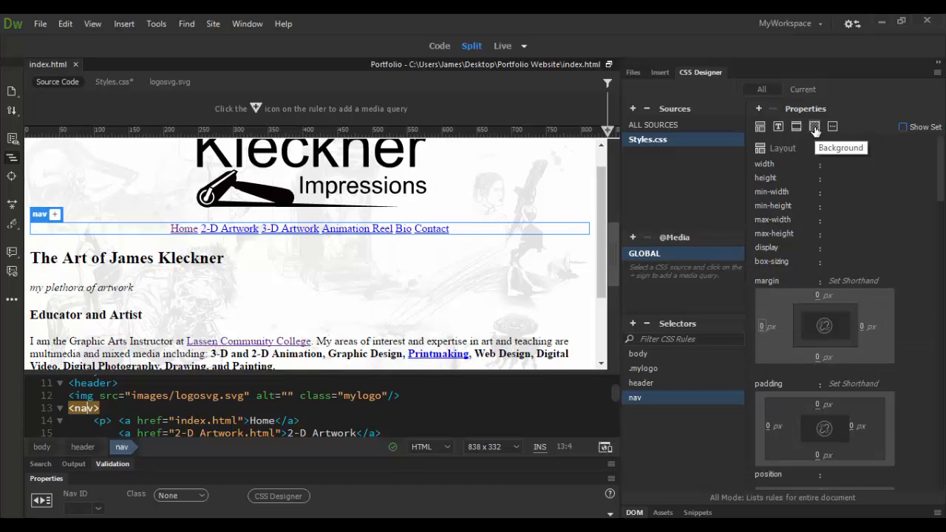
Step: Show the nav rule's Background properties, expanding background-image path and gradient options
click(814, 127)
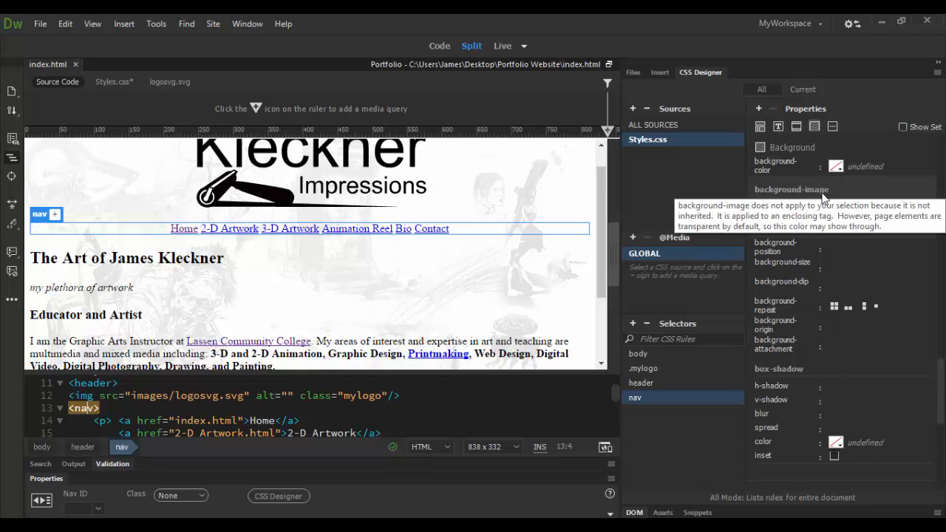
click(791, 189)
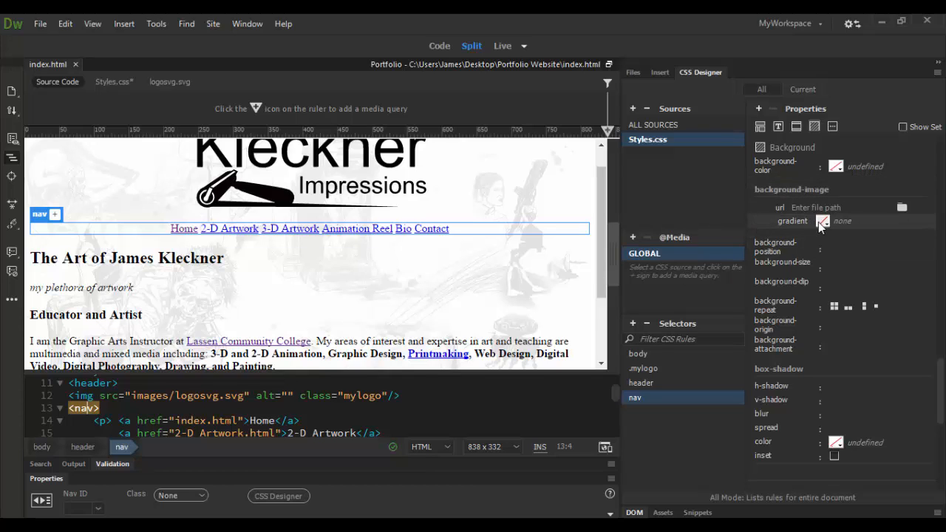
mouse_move(822, 221)
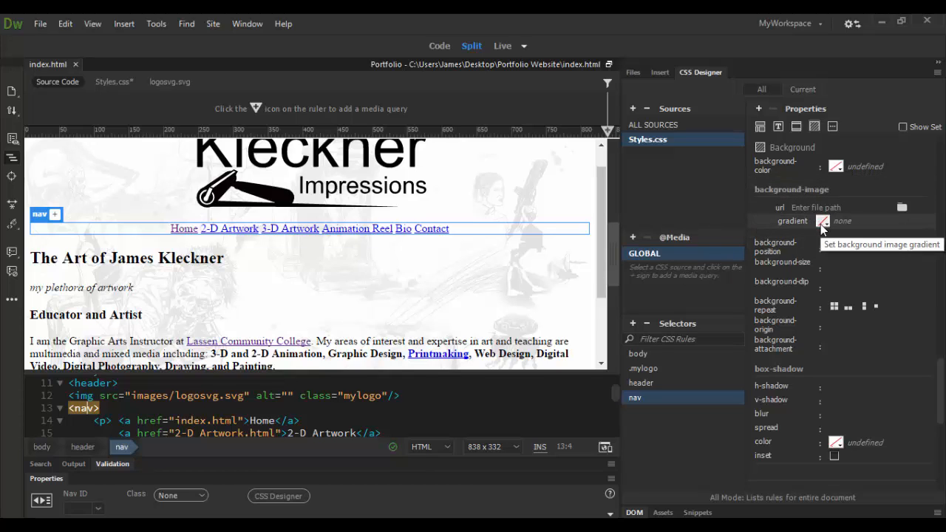
mouse_move(769, 166)
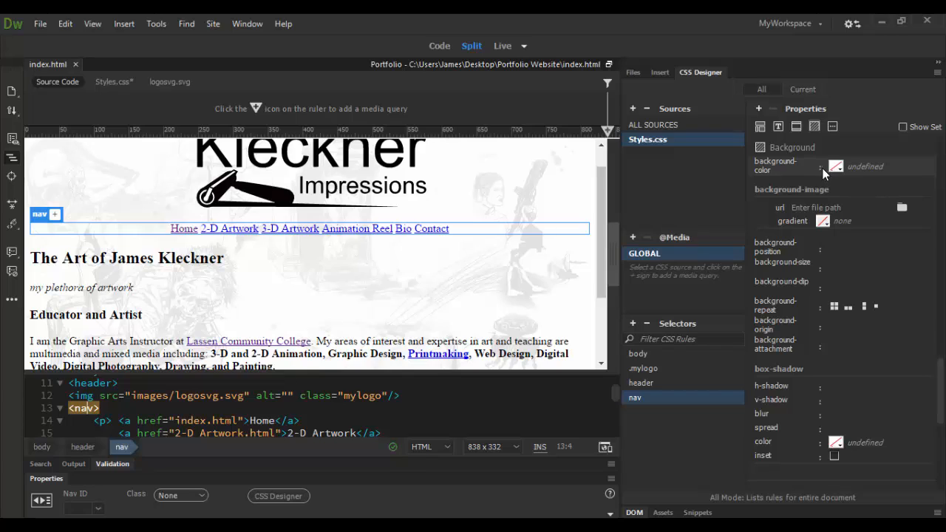
mouse_move(835, 166)
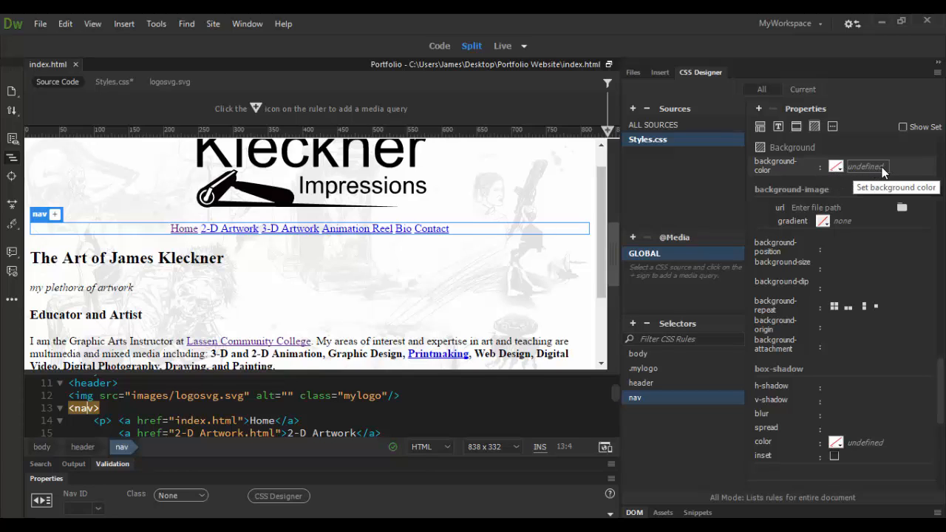
Step: Set nav background-color to a grey rgba value, briefly disabling then re-enabling it
click(872, 166)
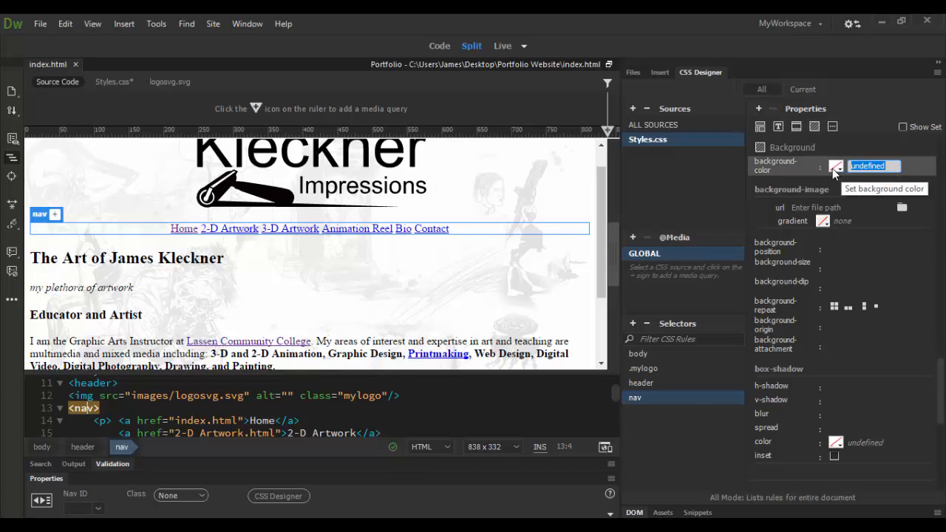
click(835, 166)
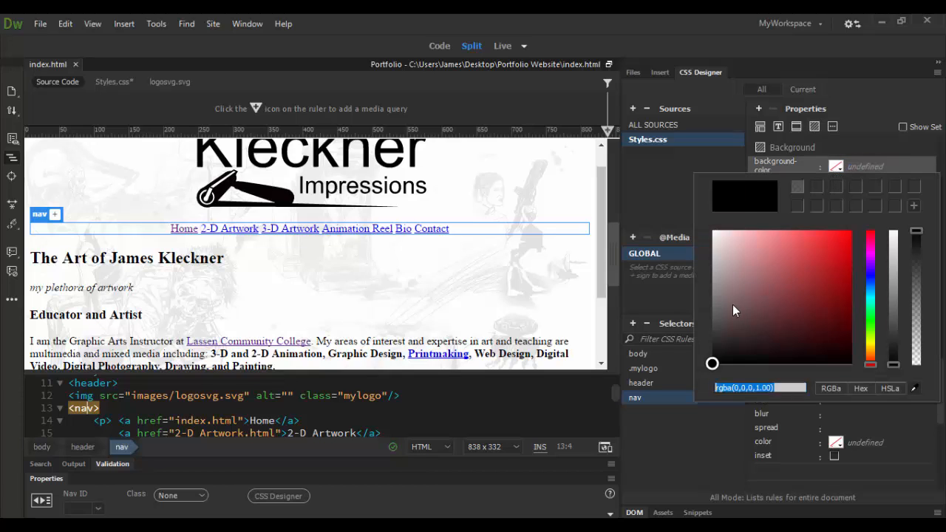
click(716, 302)
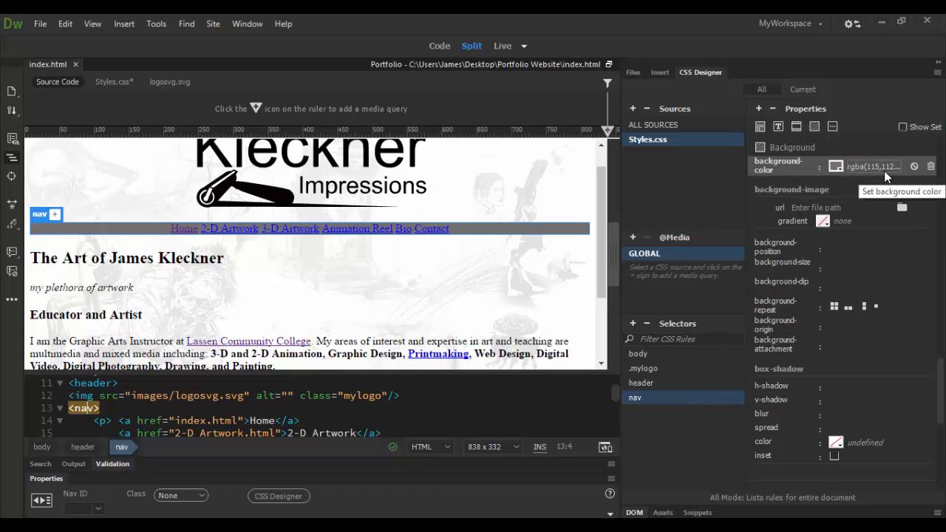
mouse_move(915, 167)
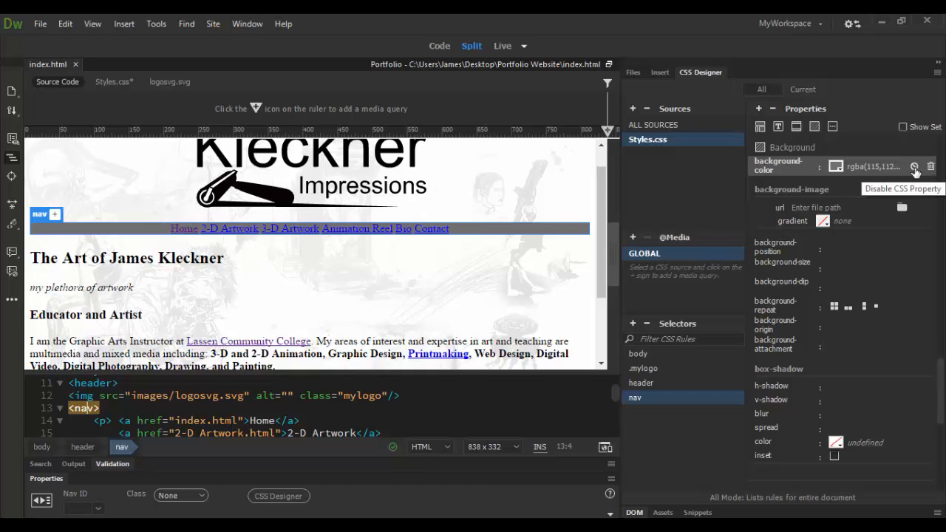
click(915, 165)
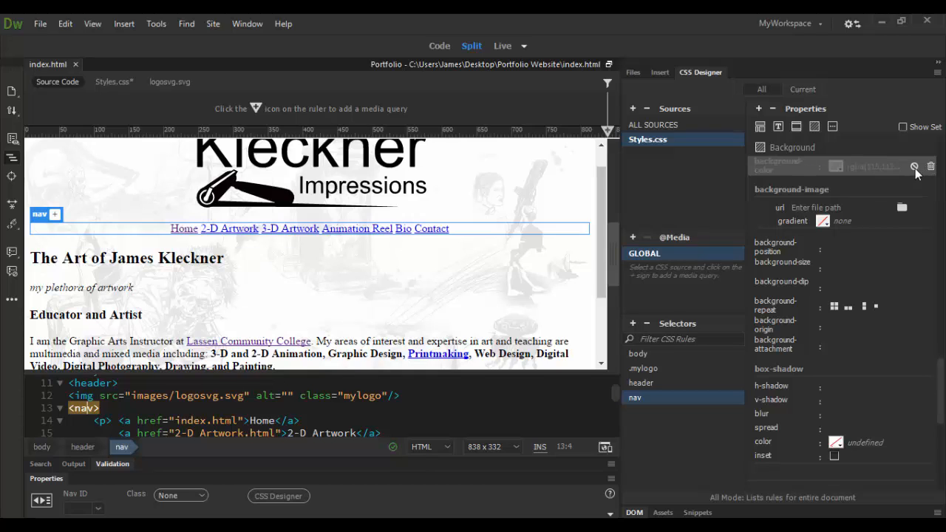
click(835, 166)
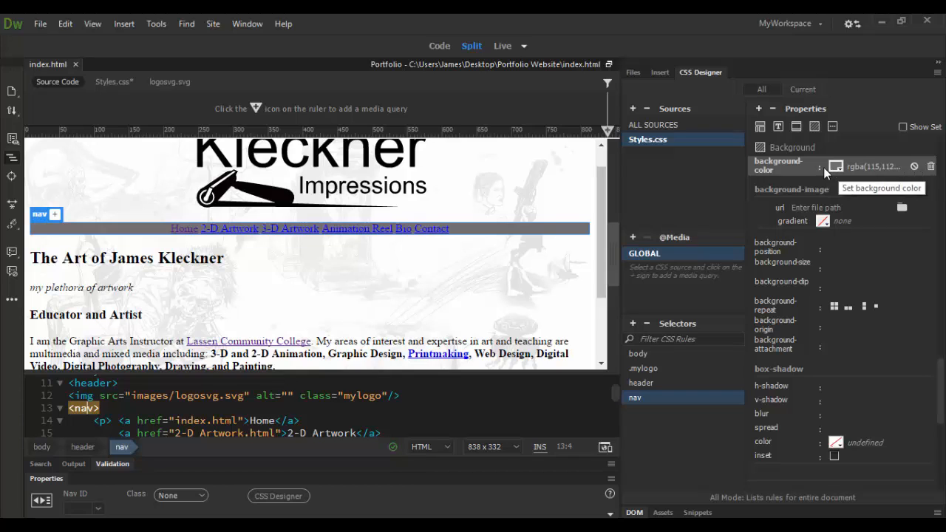
click(836, 166)
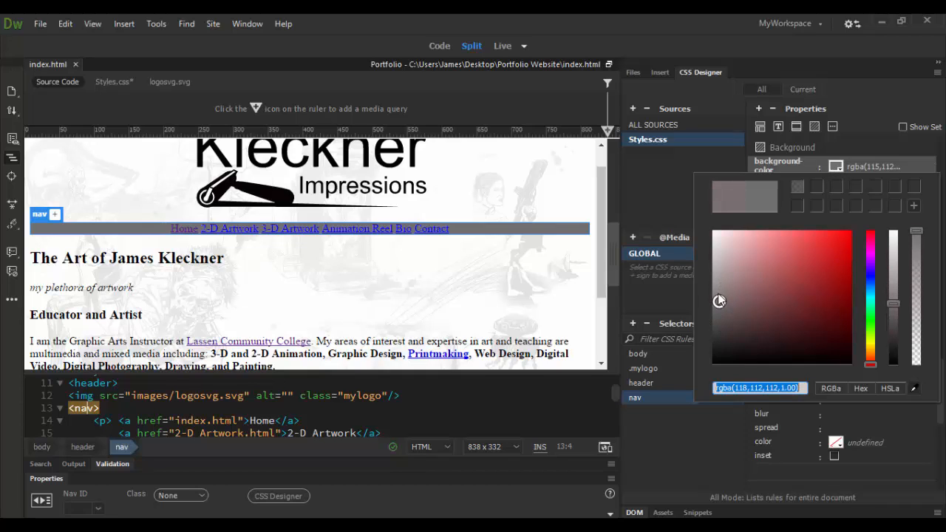
mouse_move(835, 394)
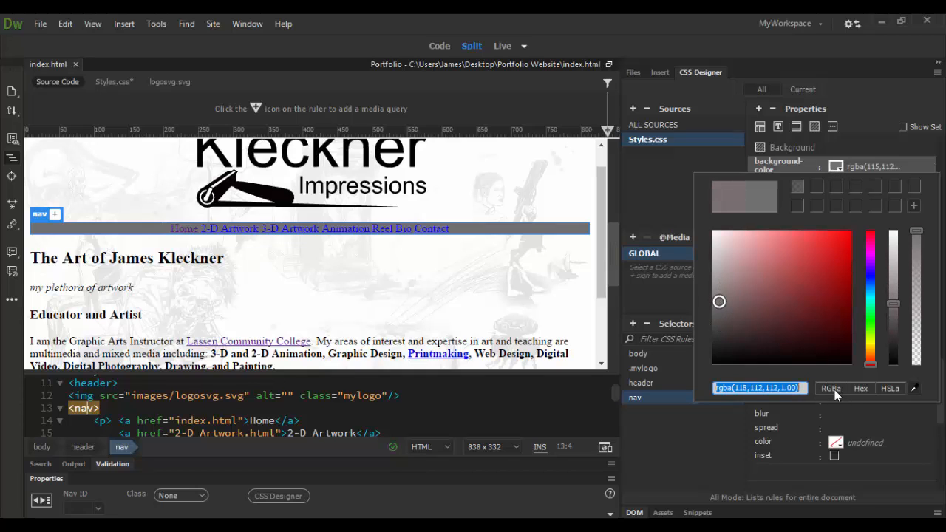
mouse_move(860, 388)
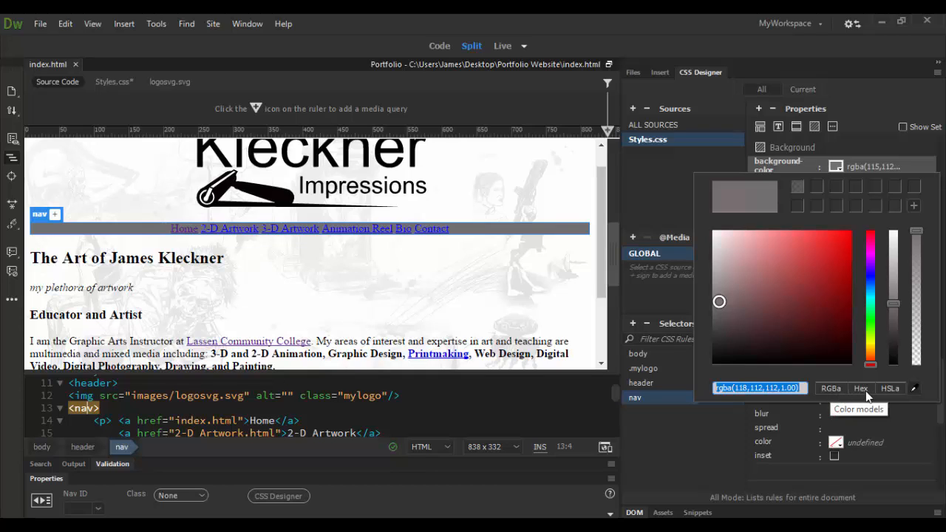
mouse_move(891, 396)
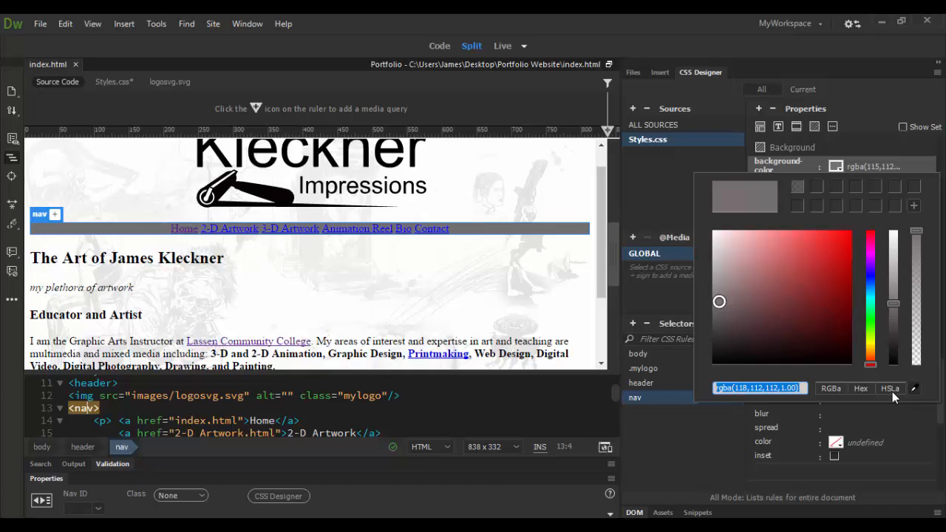
mouse_move(828, 397)
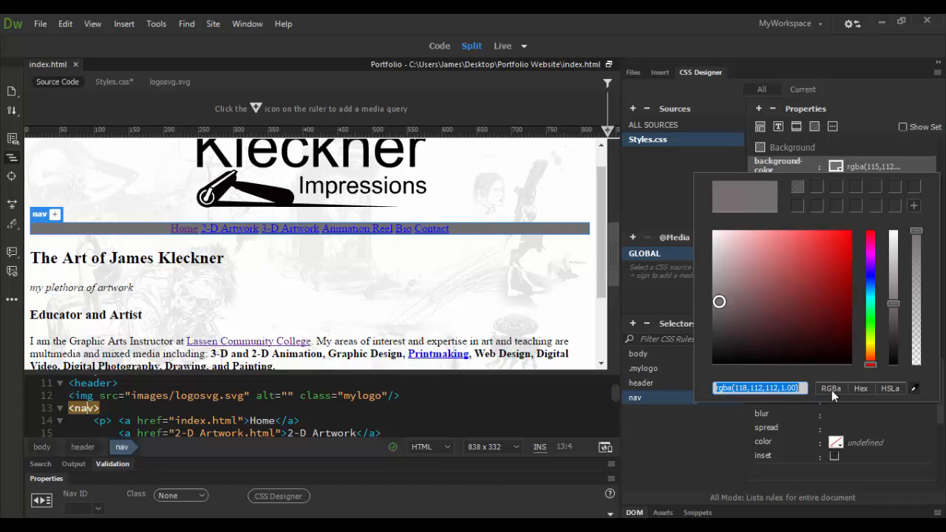
click(721, 310)
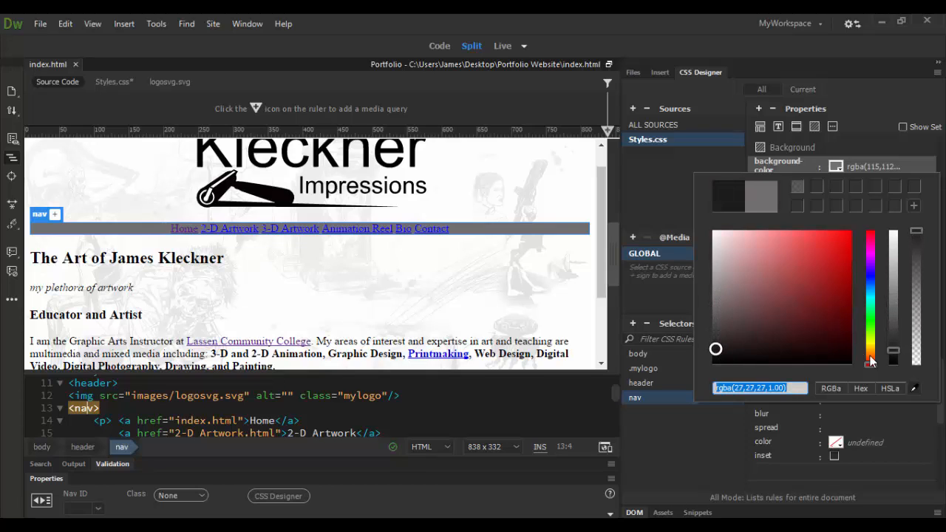
drag(916, 236, 917, 266)
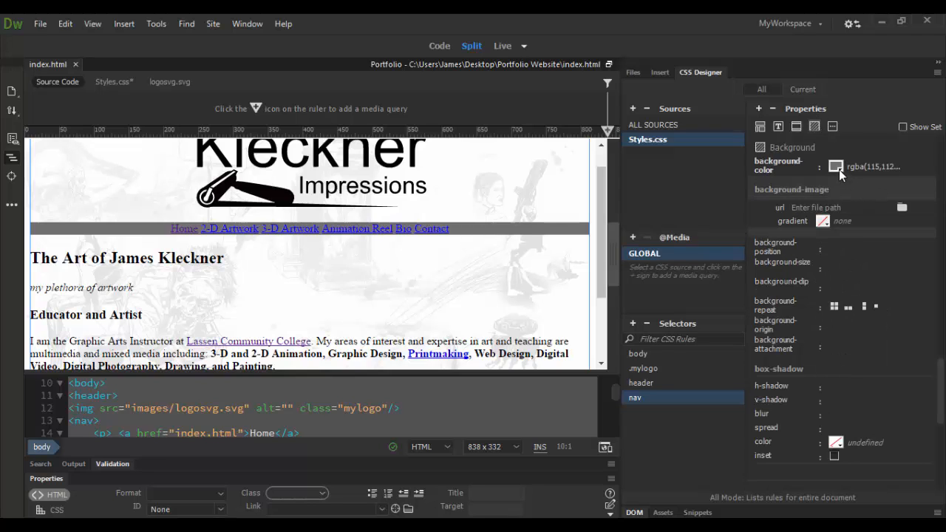
Step: Drag the nav background alpha down to 0.68, giving rgba(2,2,2,0.68)
click(836, 166)
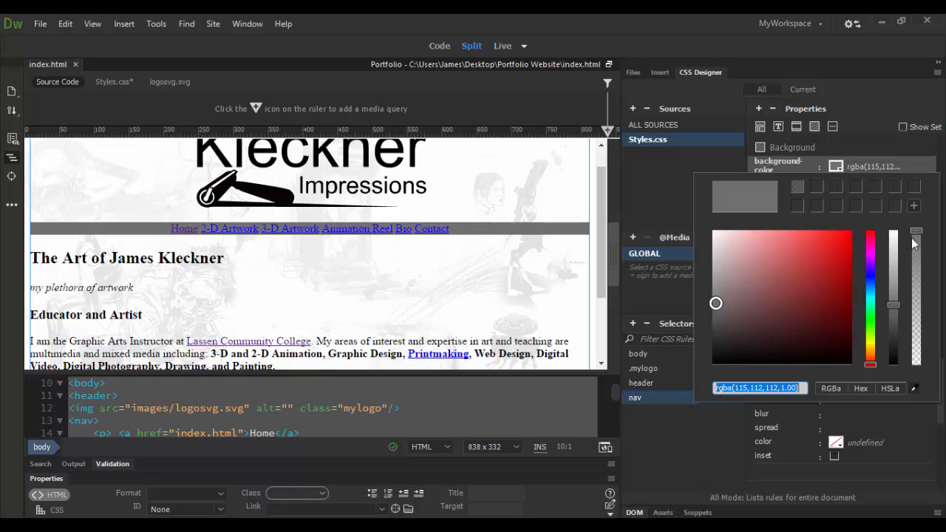
drag(917, 244, 916, 280)
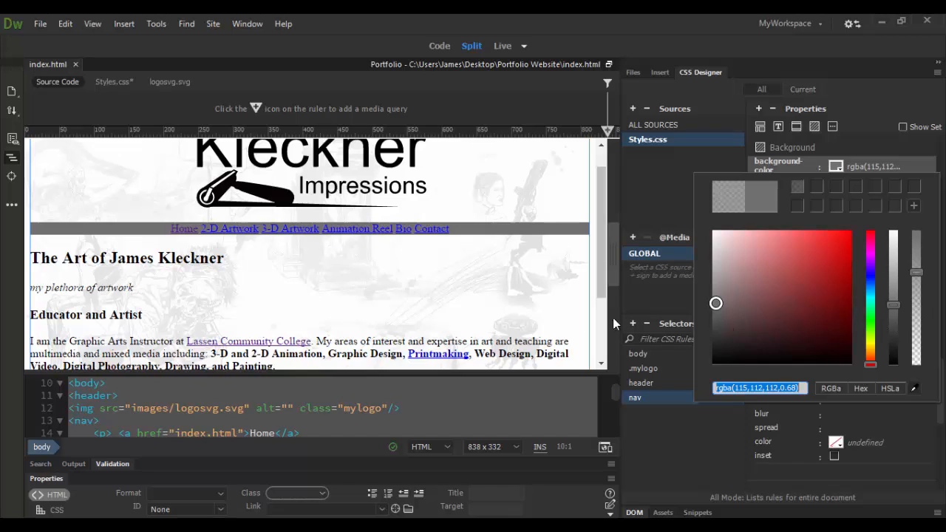
click(524, 233)
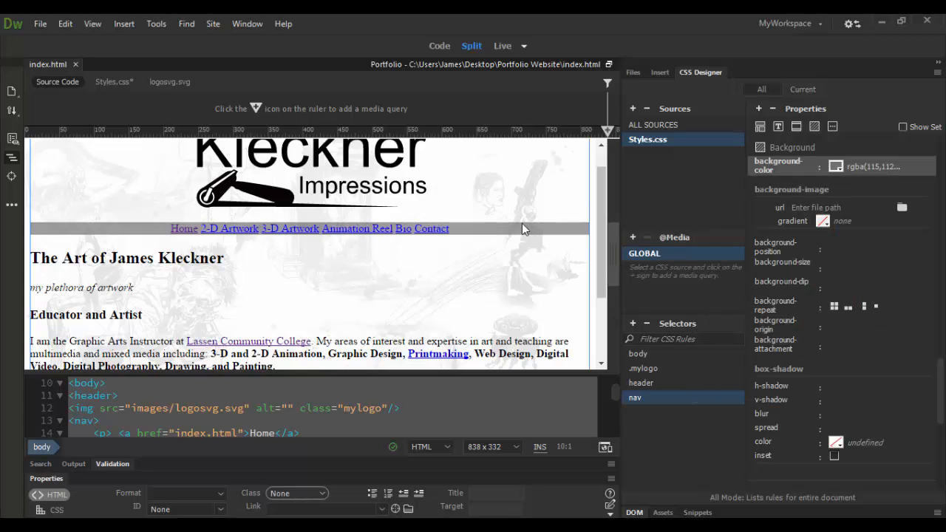
click(835, 165)
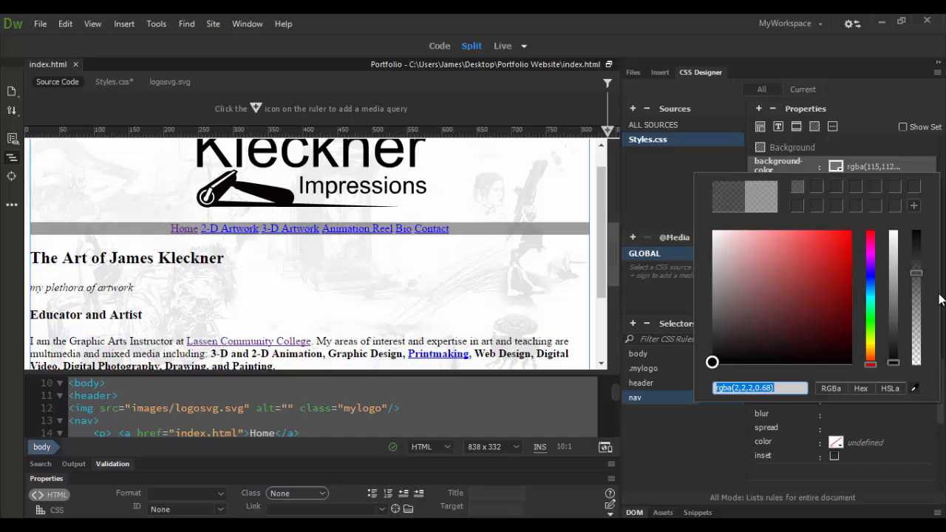
mouse_move(819, 194)
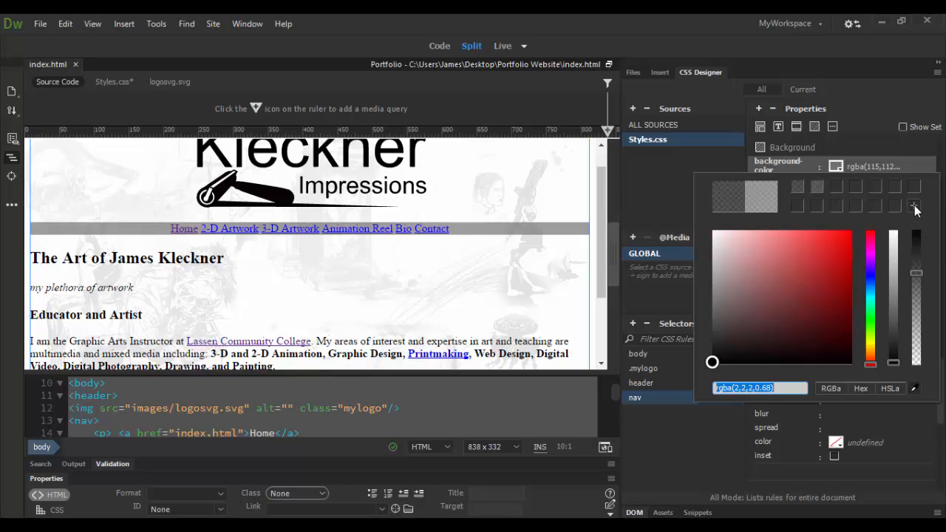
mouse_move(817, 191)
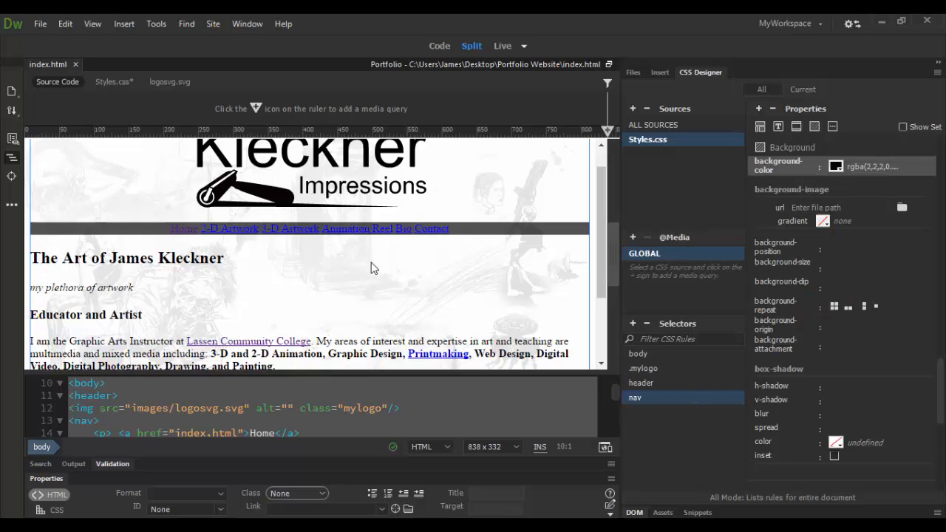
mouse_move(504, 235)
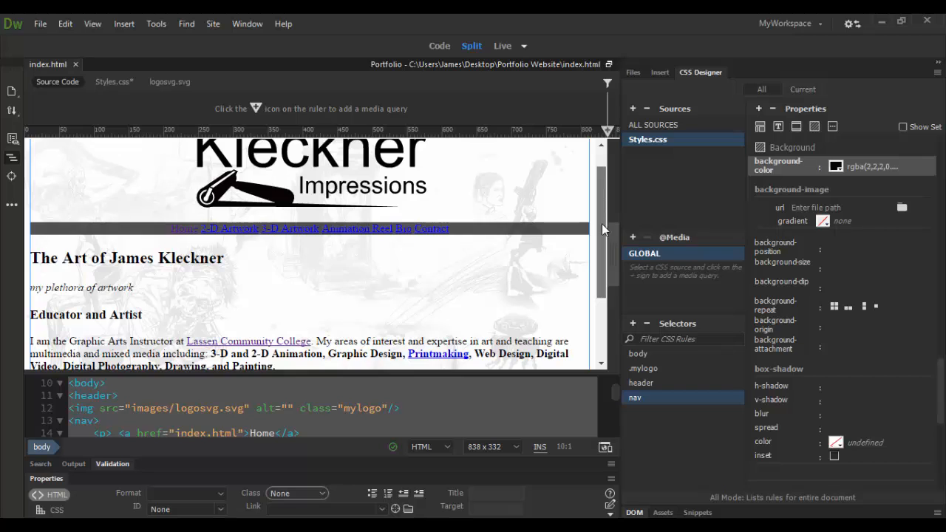
Step: Scroll Design view down to the page footer
scroll(down, 3)
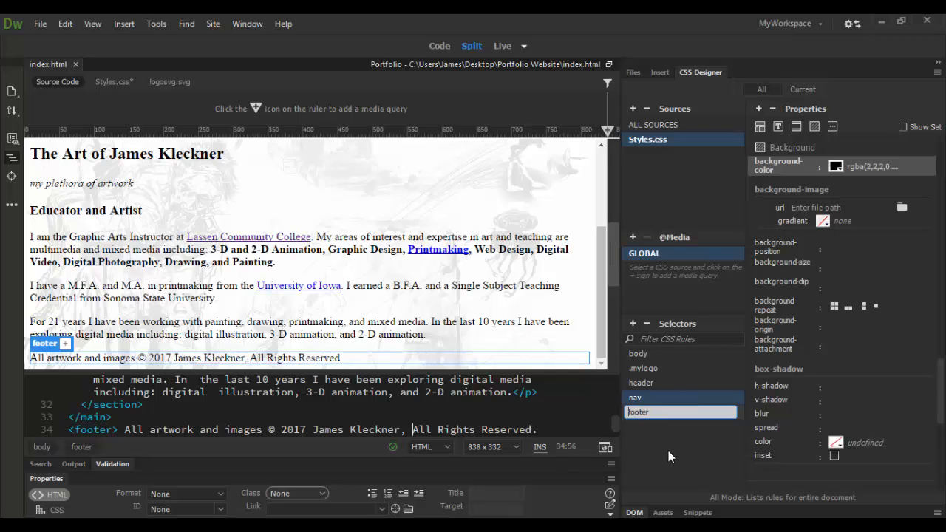
Step: Confirm the footer selector and set its background-color to the dark rgba(50,49,49,0.80) swatch
click(639, 411)
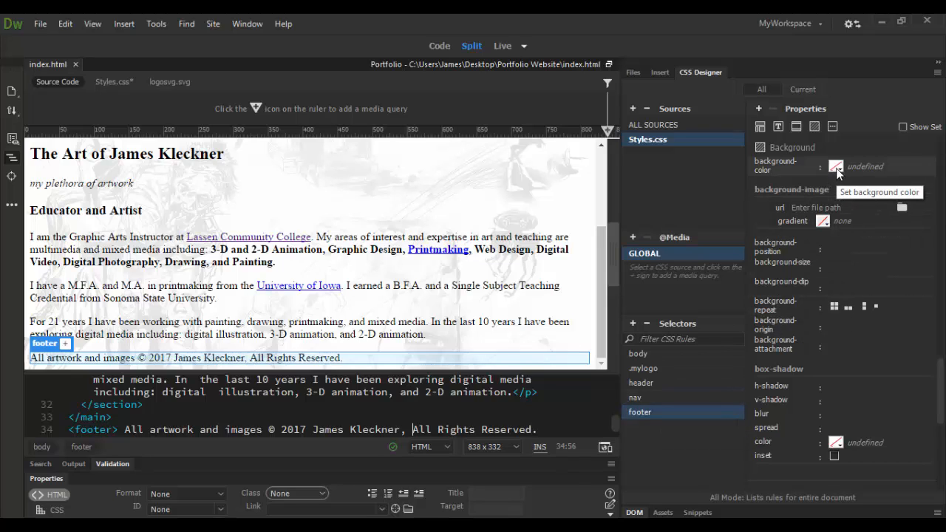
click(835, 167)
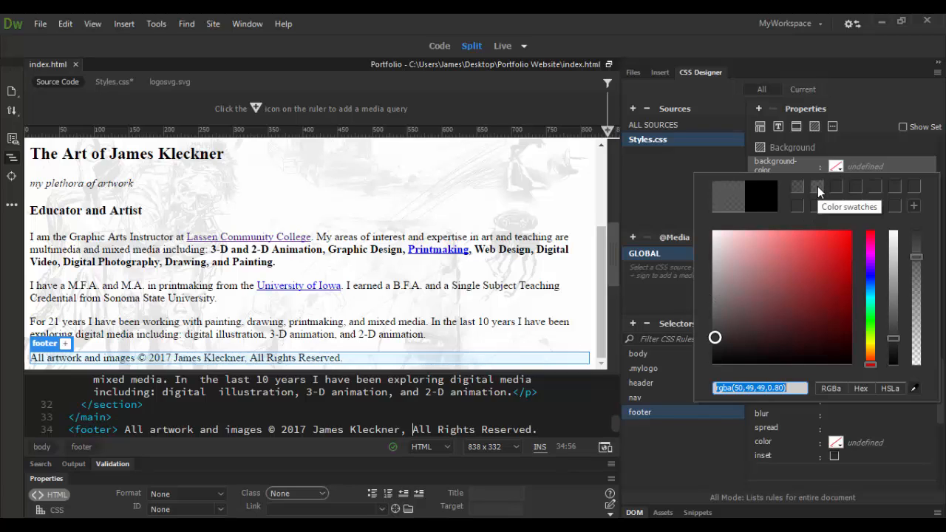
mouse_move(621, 207)
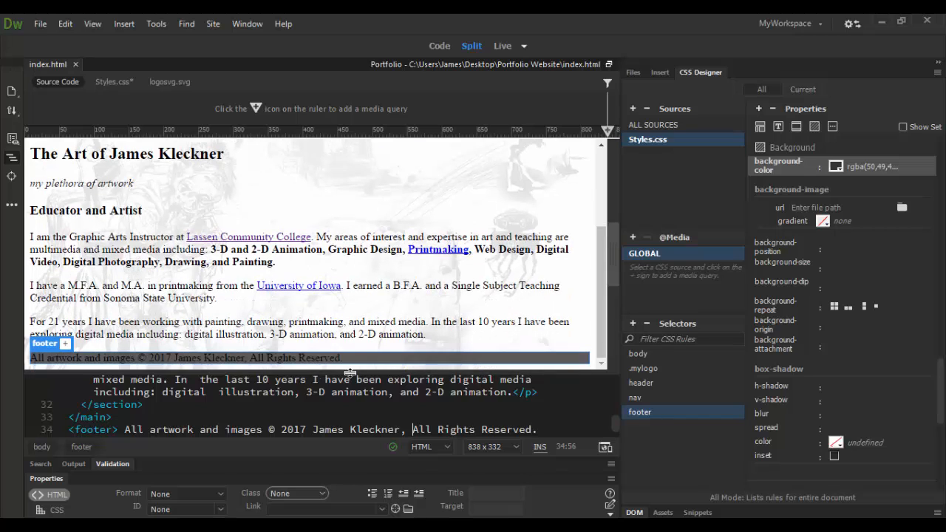
mouse_move(313, 375)
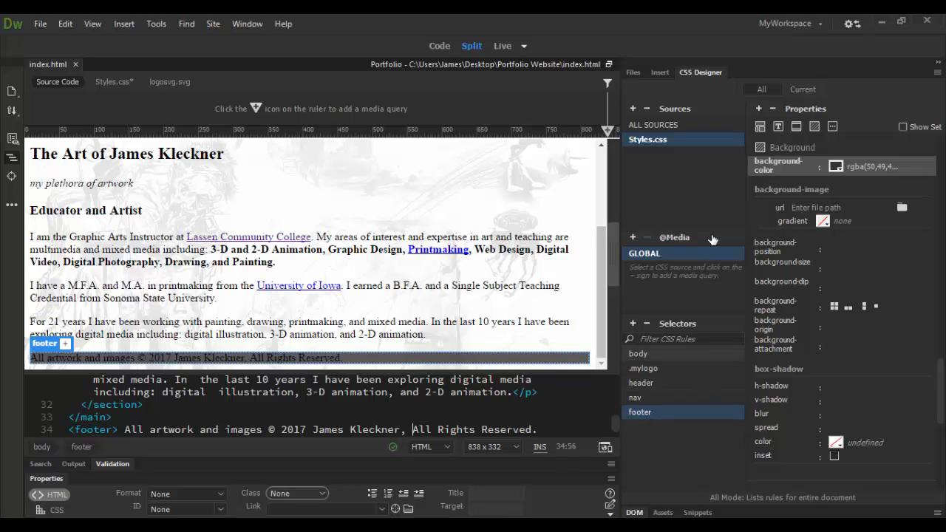
Step: Set footer text-align to center and open text color for white rgba(255,255,255,1.00)
click(778, 125)
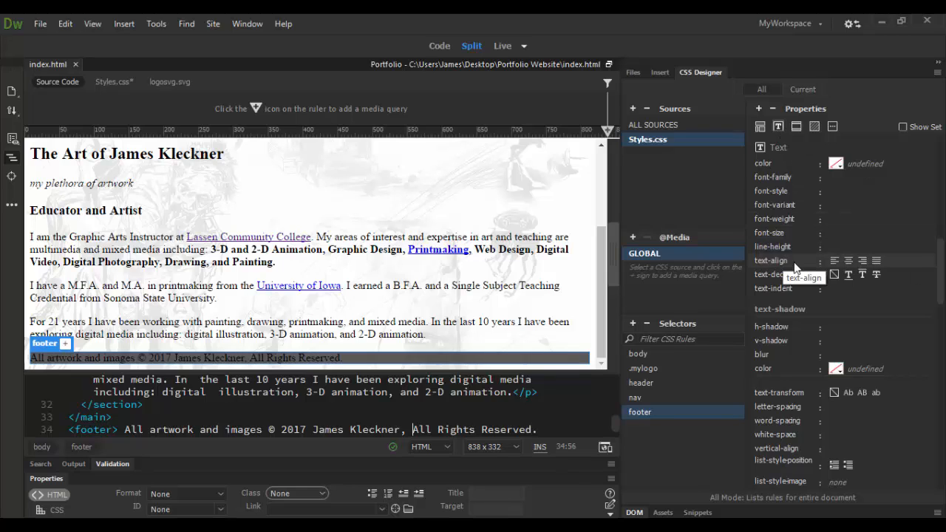
click(847, 260)
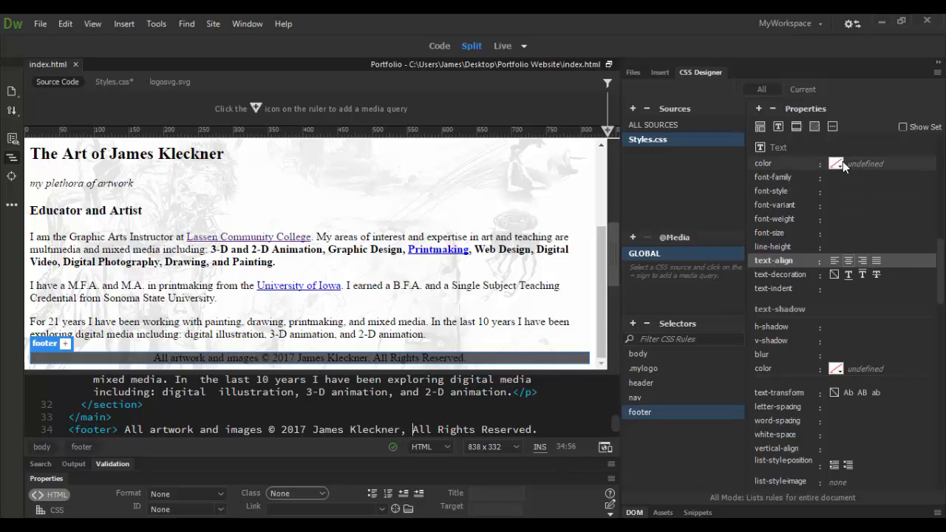
click(835, 164)
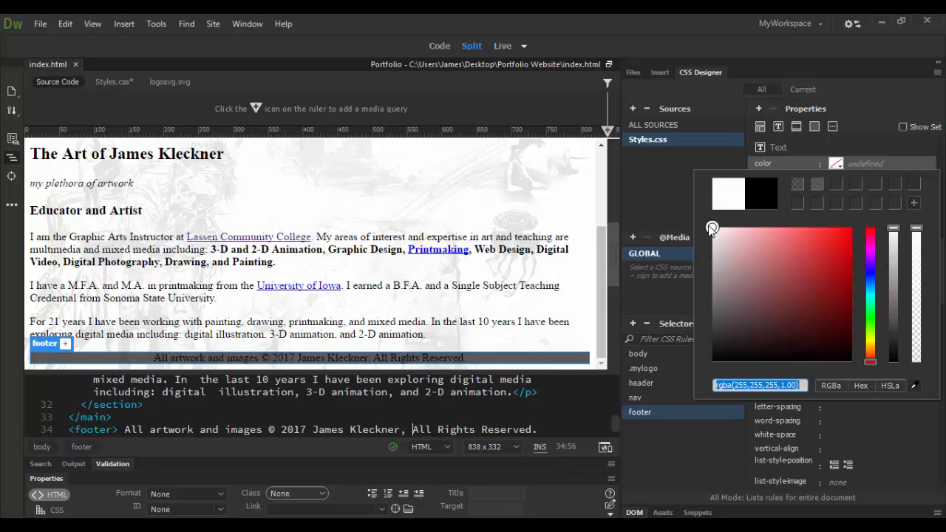
mouse_move(843, 163)
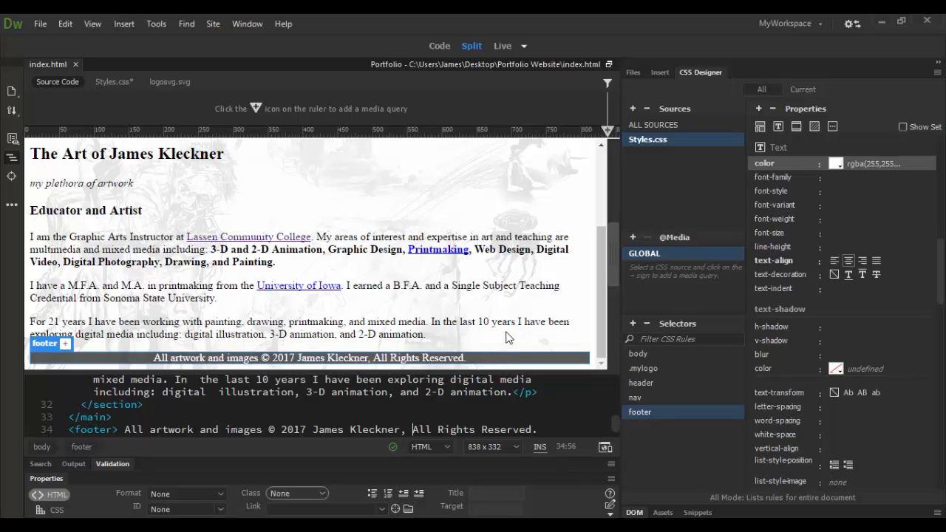
Step: Enter the footer's padding in Layout properties, 3px on top, right, bottom and left
click(759, 126)
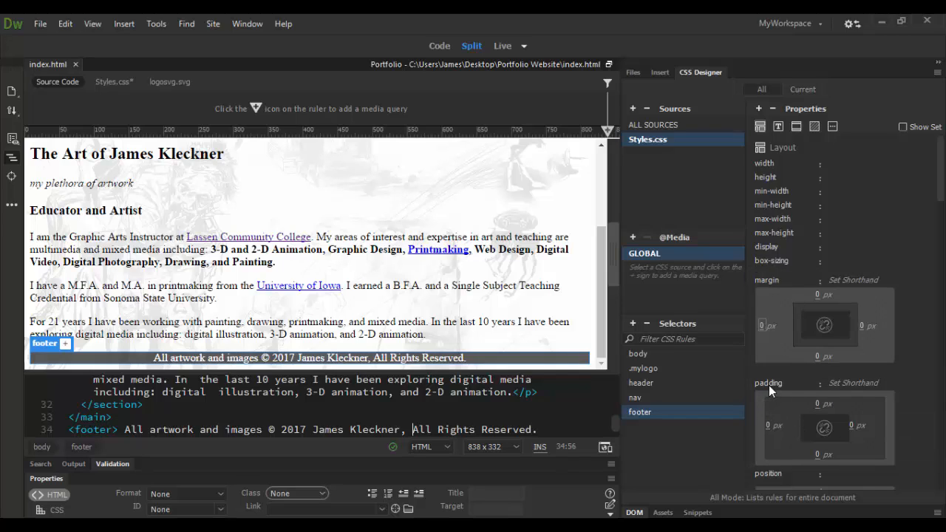
mouse_move(425, 357)
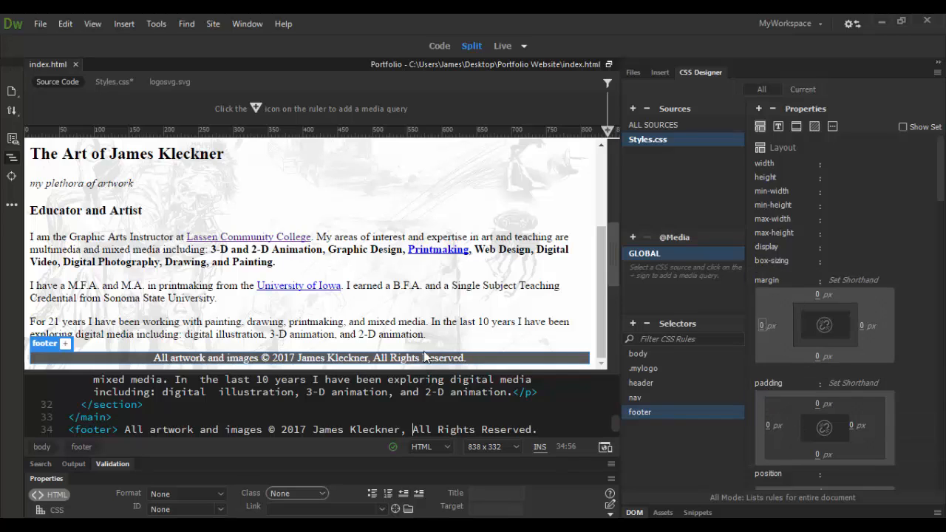
mouse_move(658, 397)
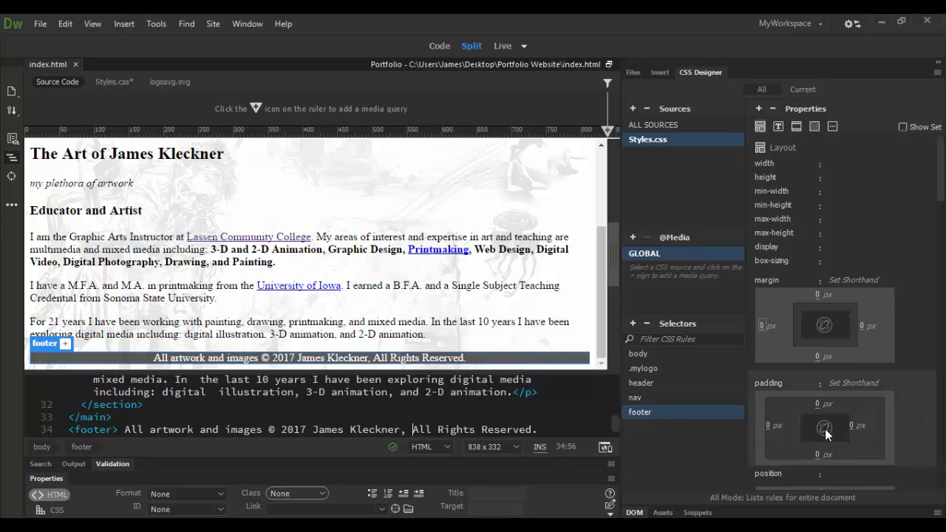
mouse_move(824, 428)
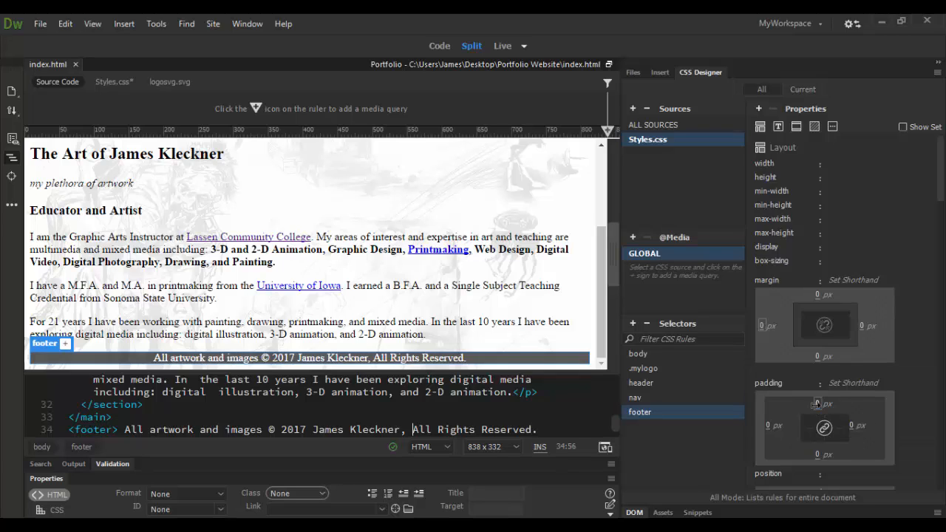
text(5)
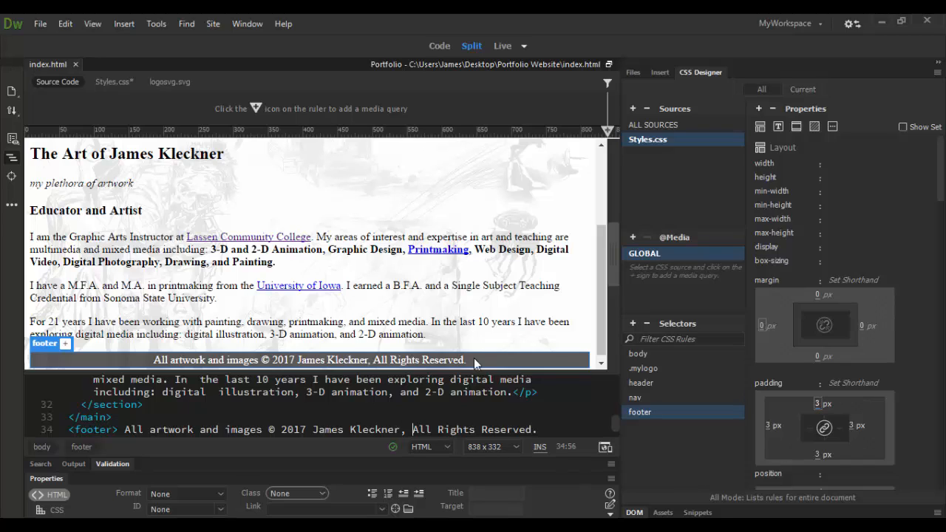
mouse_move(619, 265)
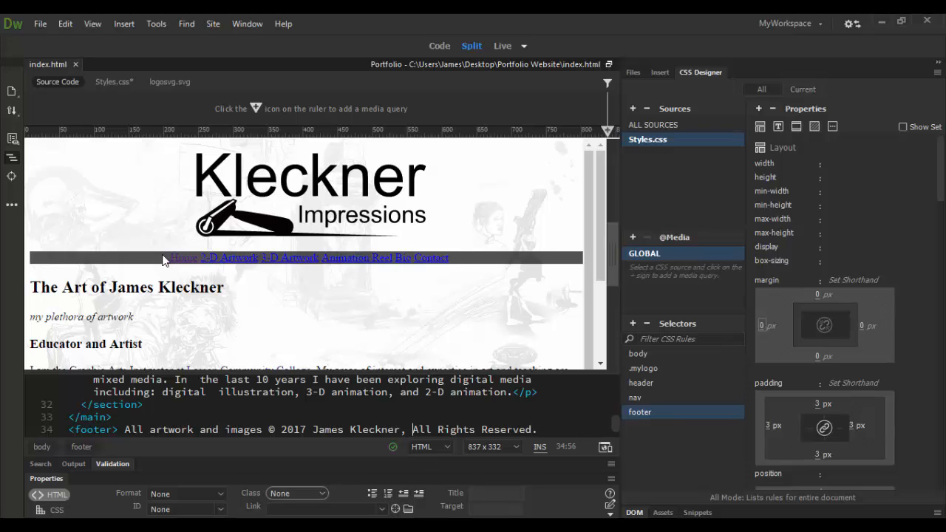
mouse_move(275, 270)
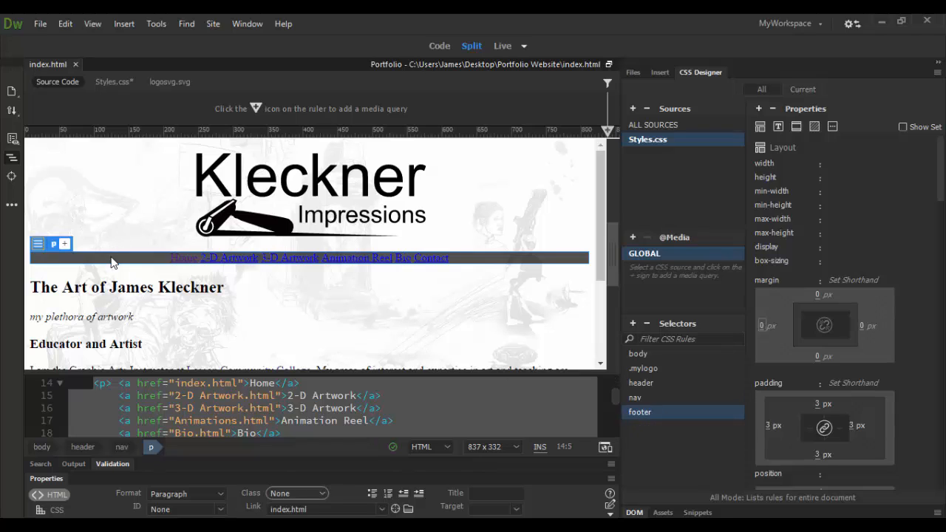
Step: Reselect the nav rule in CSS Designer and start setting its padding to 3px
click(639, 398)
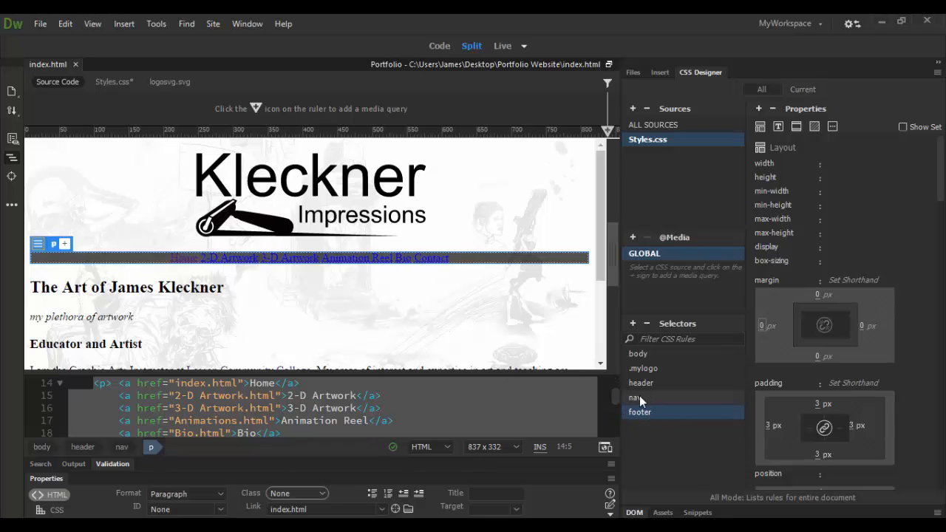
click(635, 397)
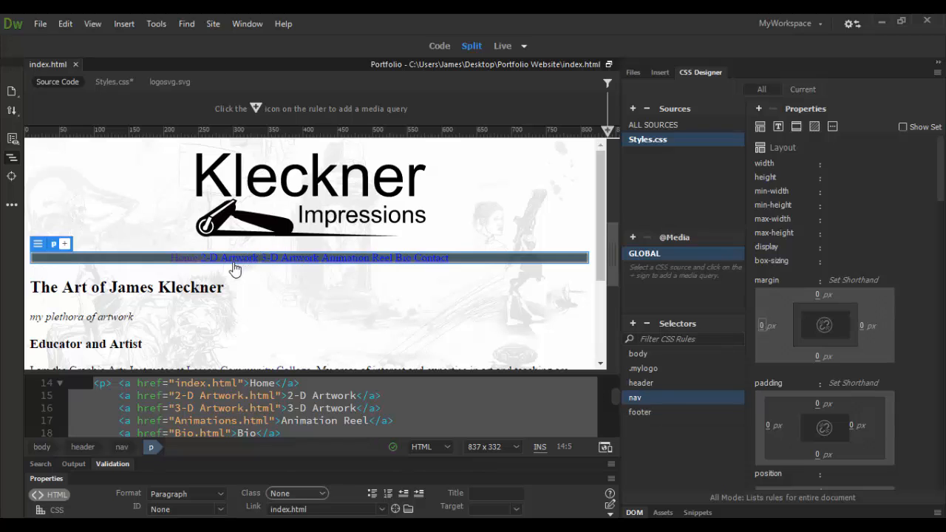
click(640, 383)
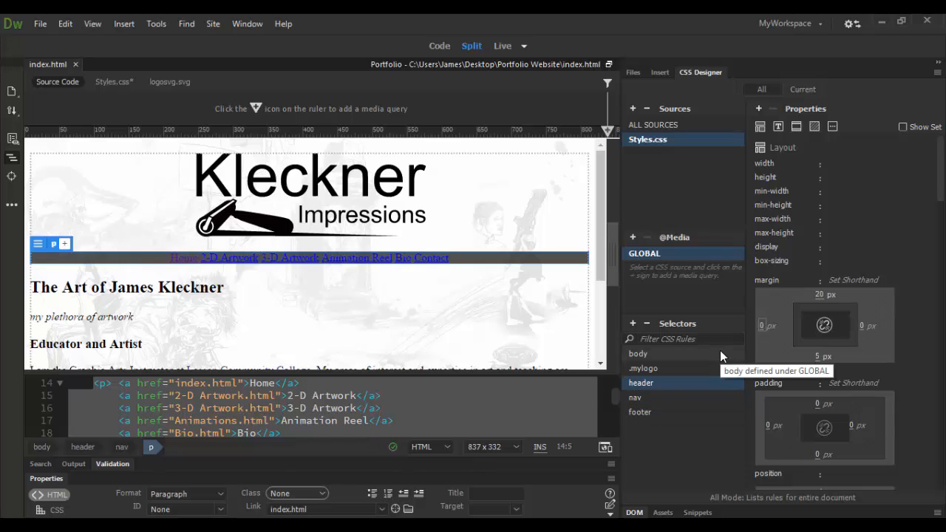
click(641, 382)
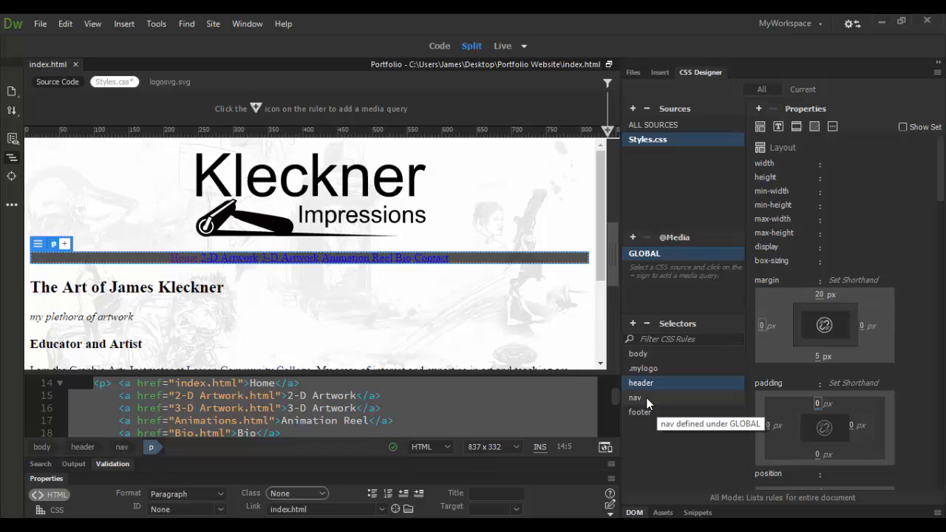
click(634, 398)
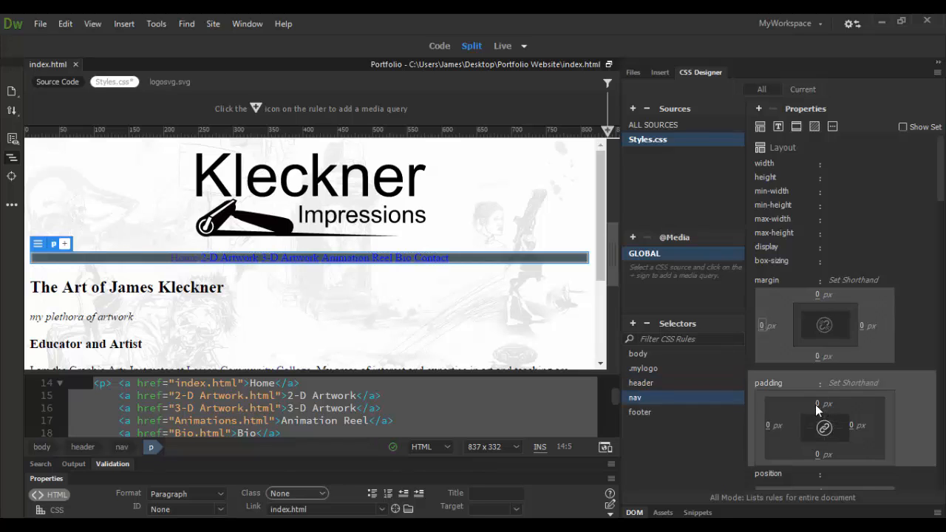
click(822, 403)
text(3)
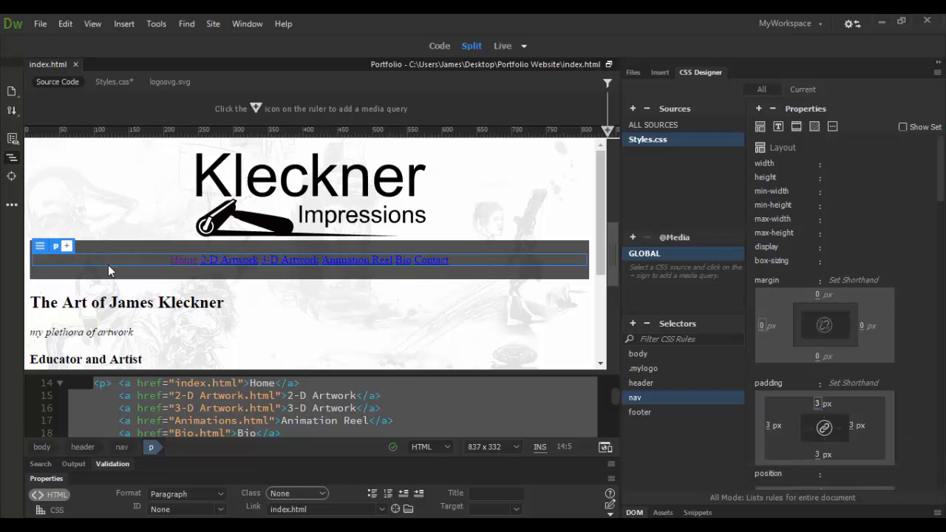
mouse_move(212, 281)
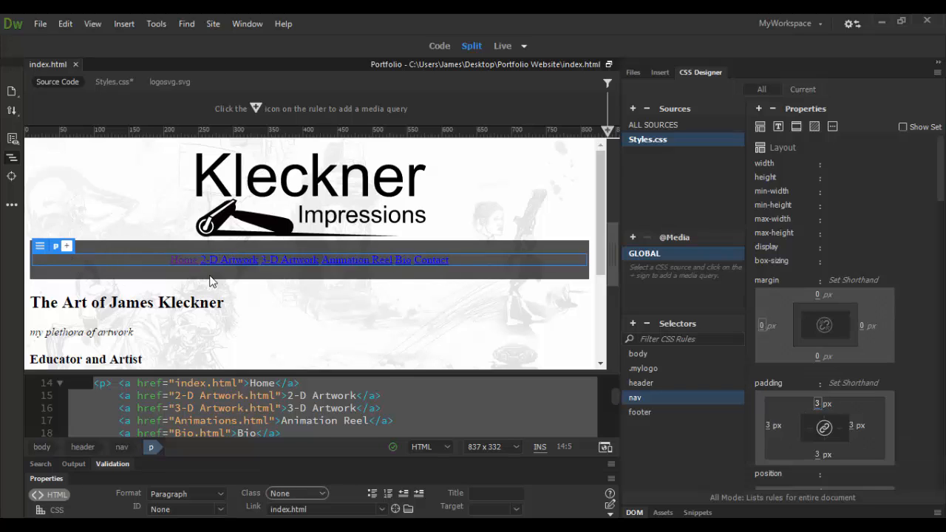
mouse_move(137, 257)
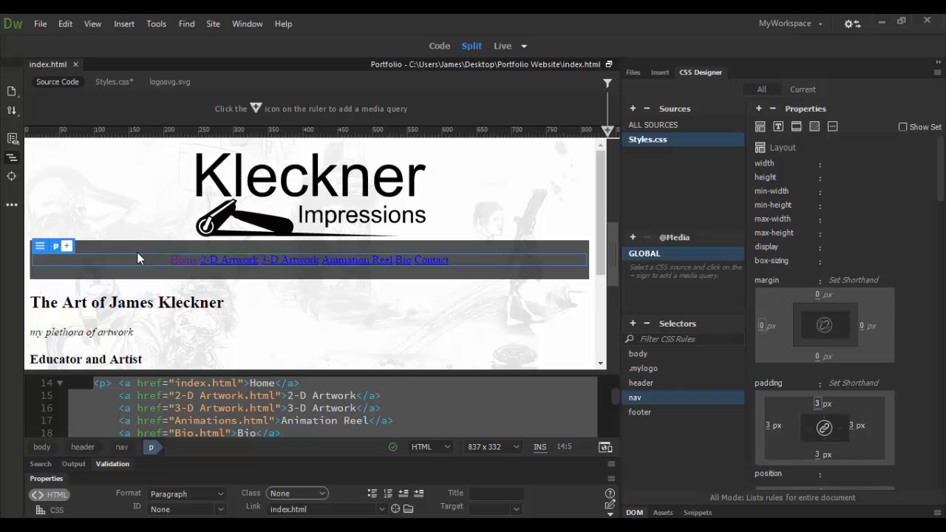
mouse_move(30, 285)
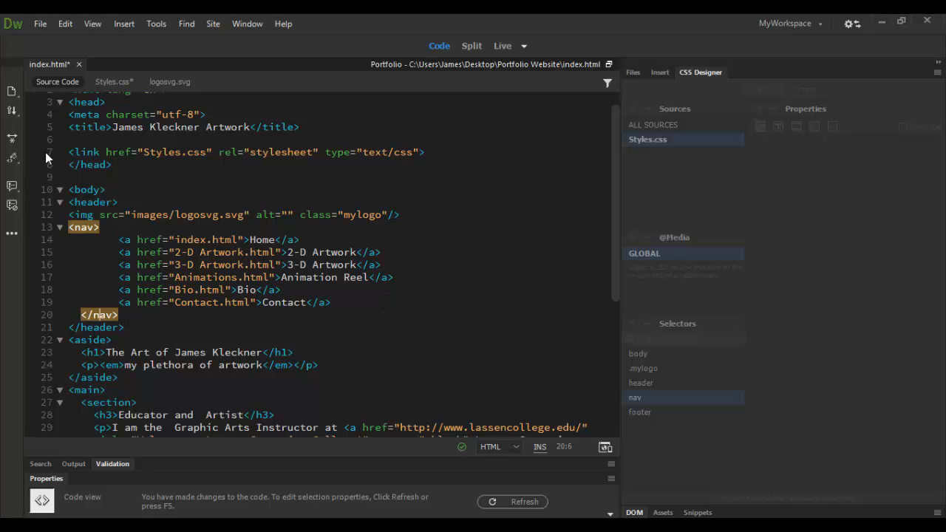
Step: Return to Split view to check the nav links now sit directly inside nav
click(471, 46)
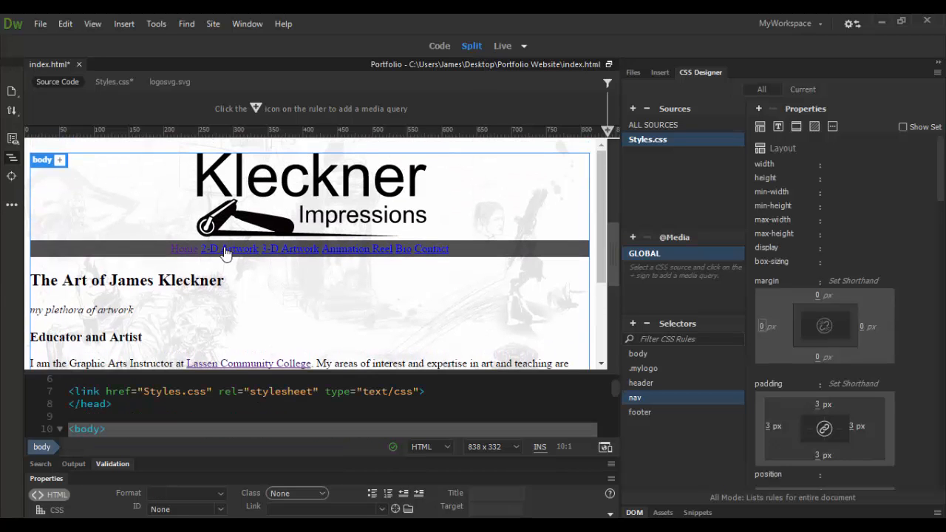
scroll(down, 3)
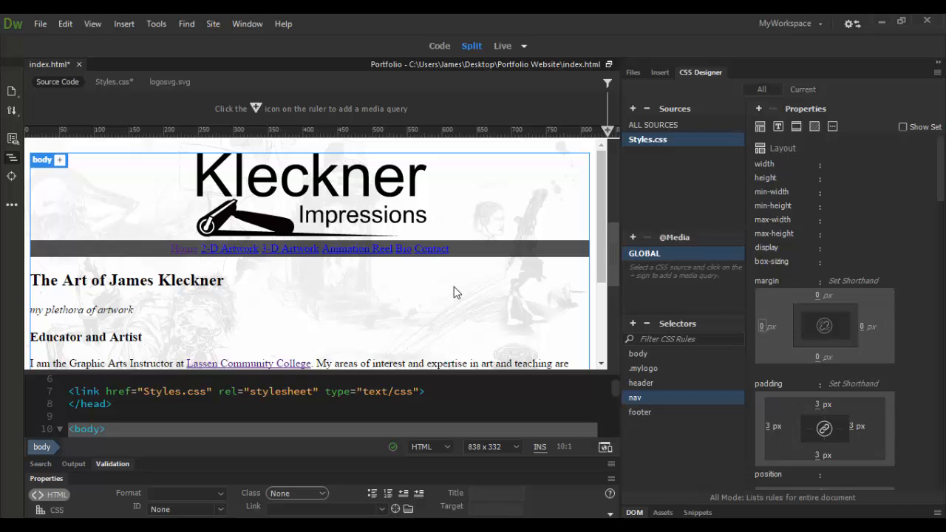
mouse_move(362, 306)
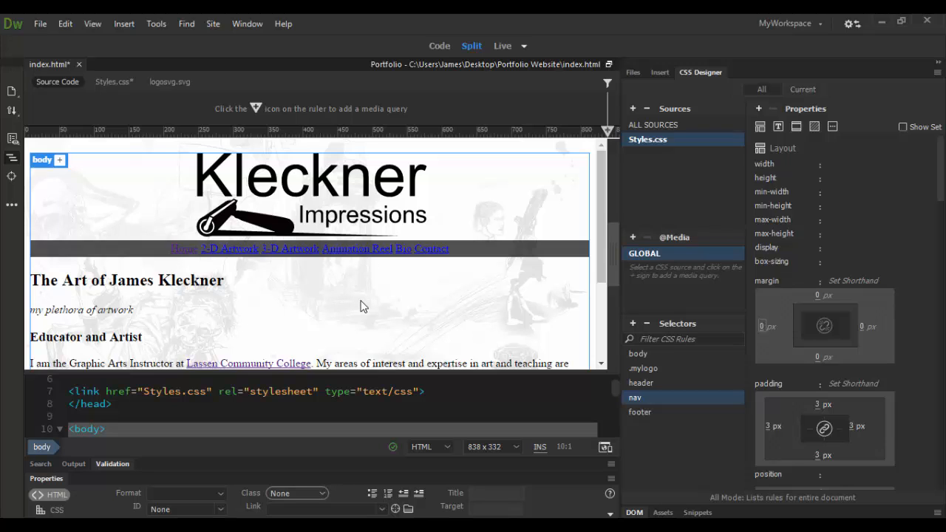
mouse_move(381, 306)
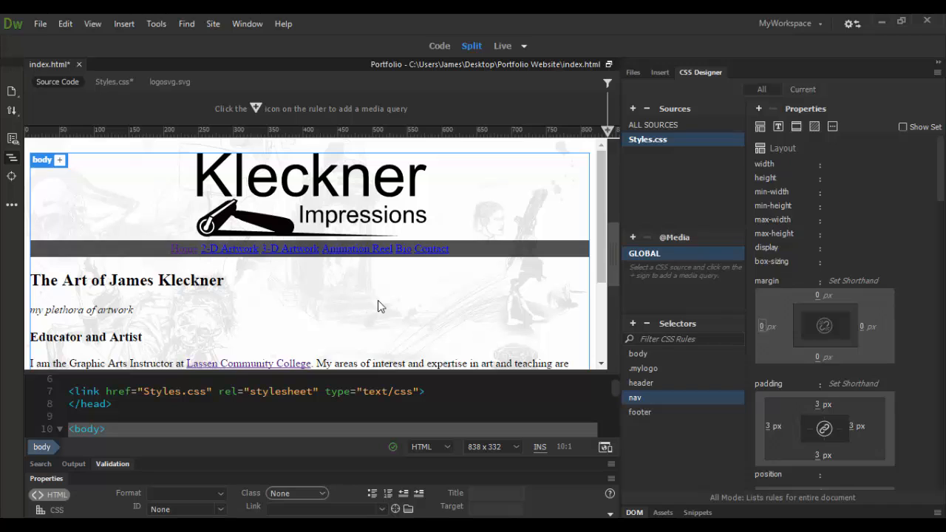
mouse_move(529, 252)
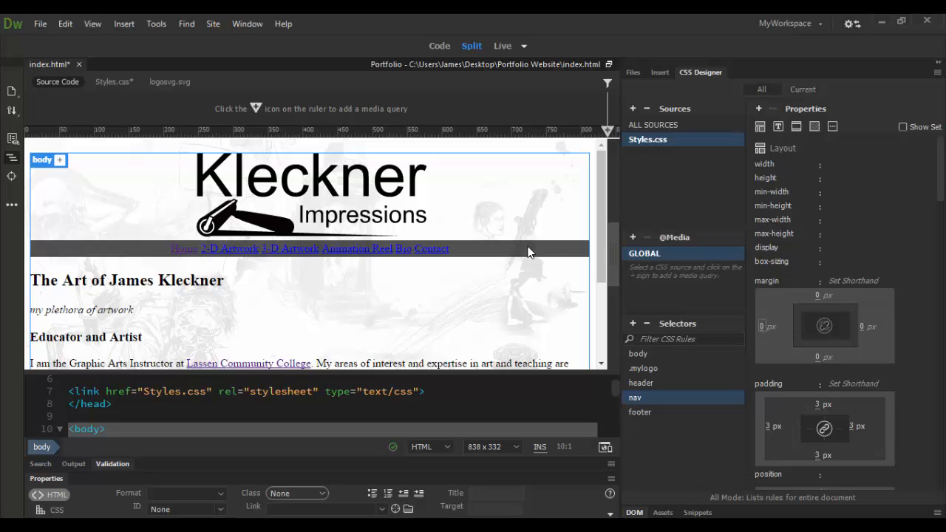
mouse_move(411, 287)
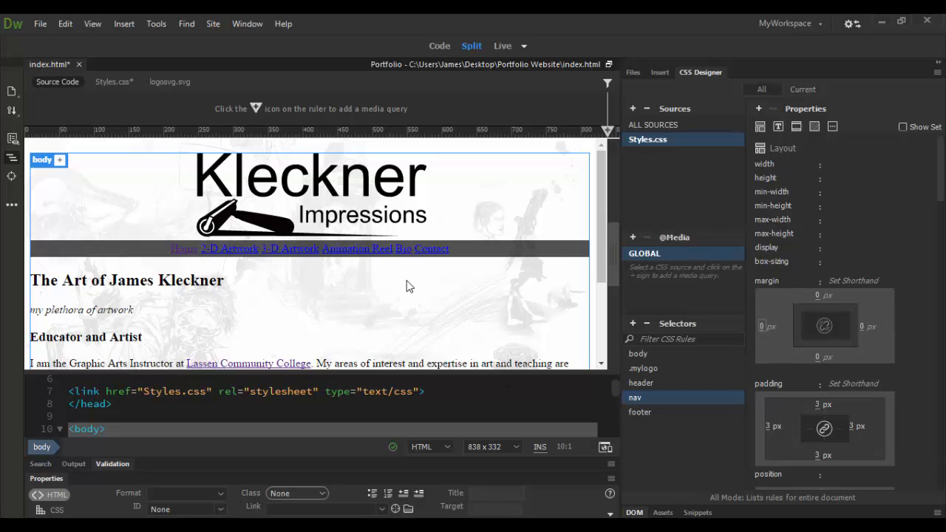
mouse_move(447, 260)
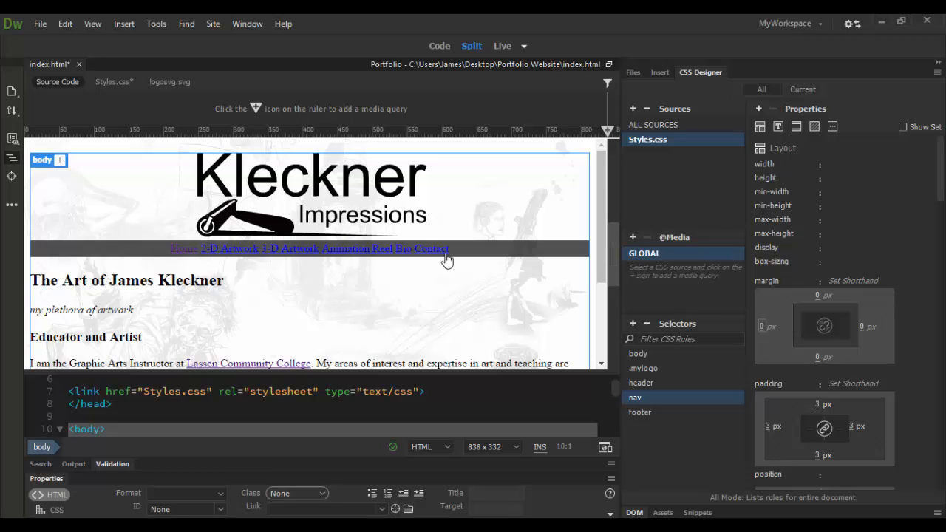
scroll(down, 3)
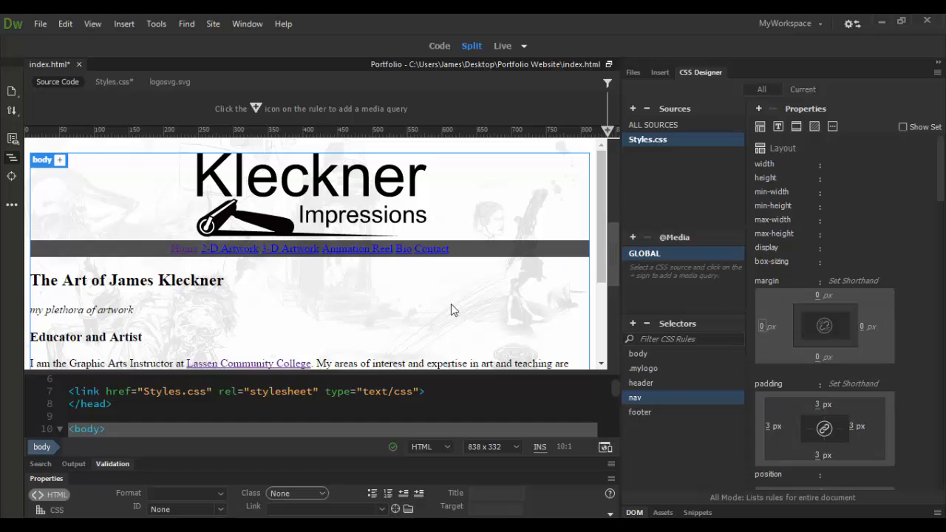
scroll(down, 3)
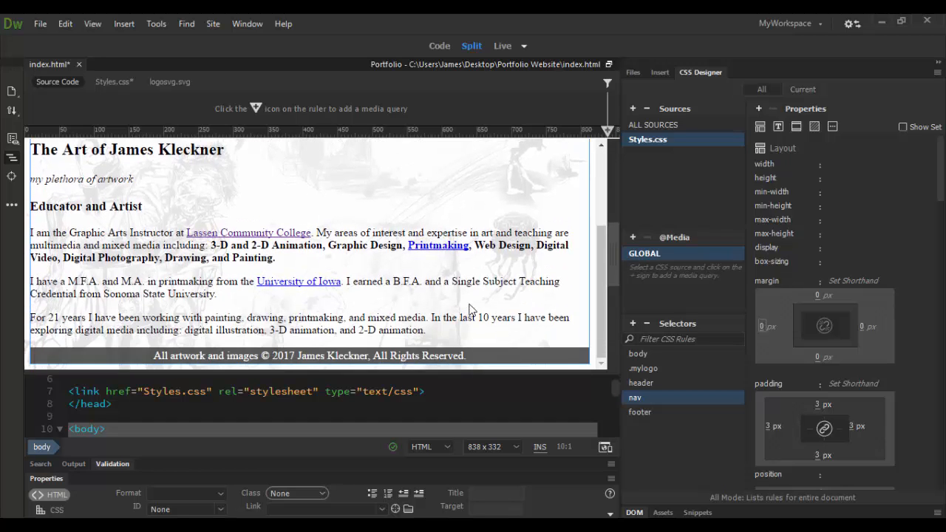